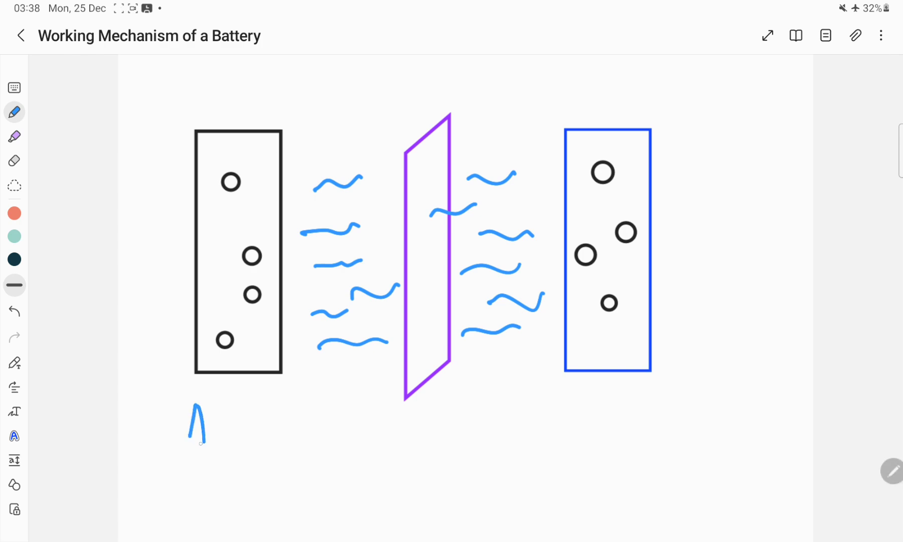
Step: Handwrite Anode, Cathode, Separator and electrolyte labels, then retrace the anode particles in blue
left_click_drag(195, 438, 265, 426)
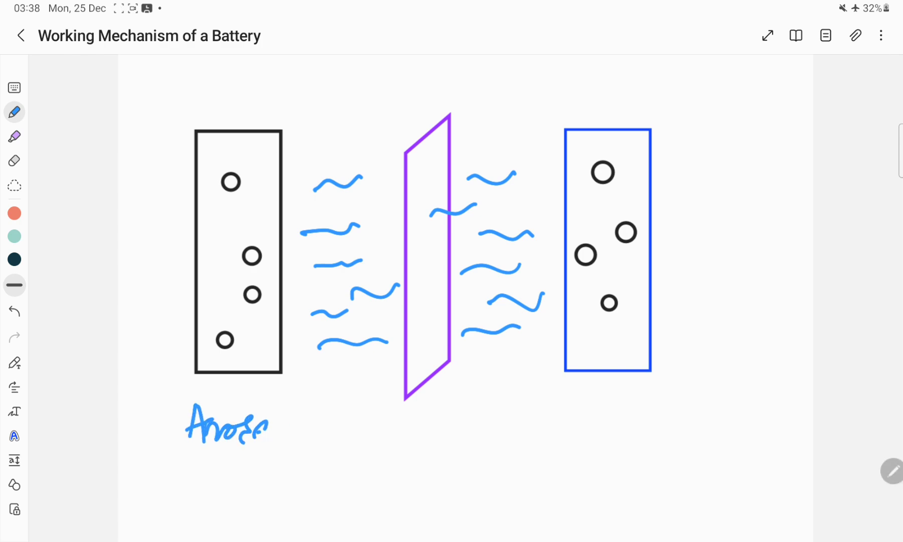
left_click_drag(628, 391, 619, 414)
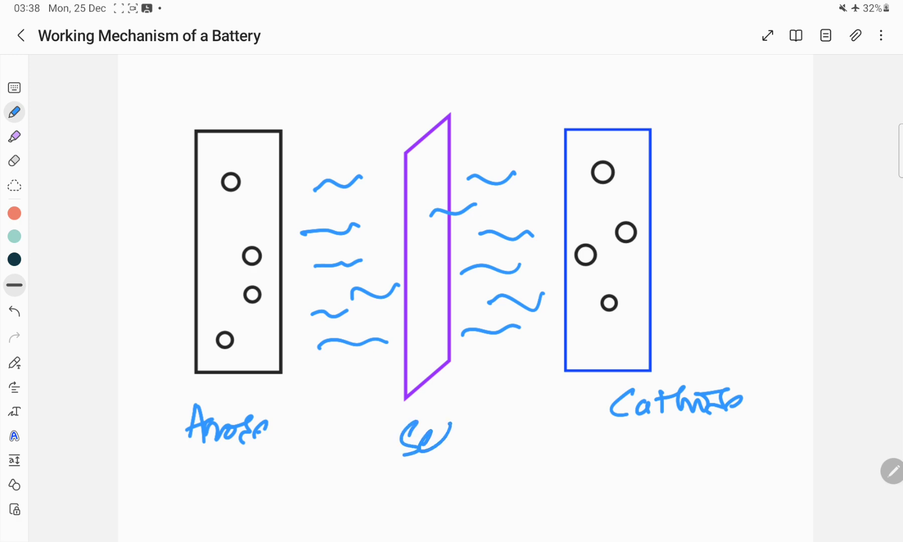
left_click_drag(426, 435, 507, 435)
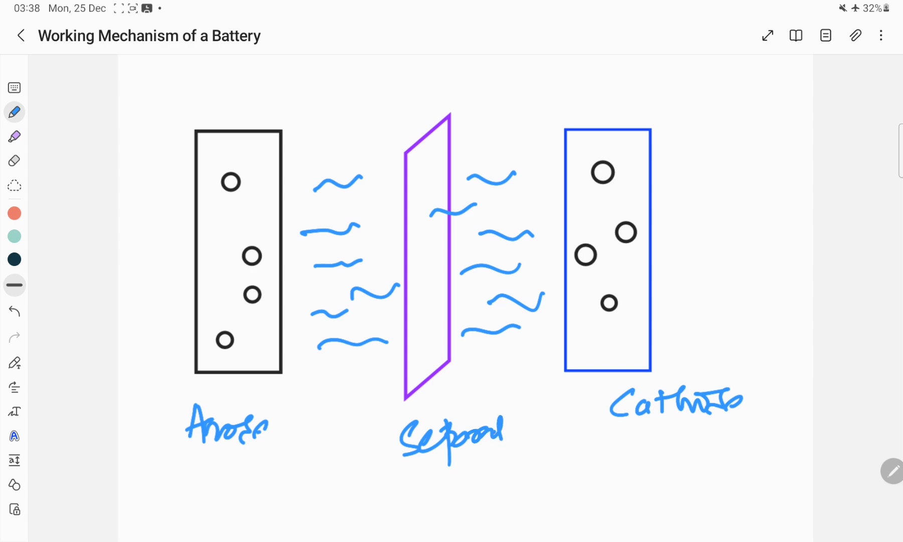
left_click_drag(353, 369, 340, 449)
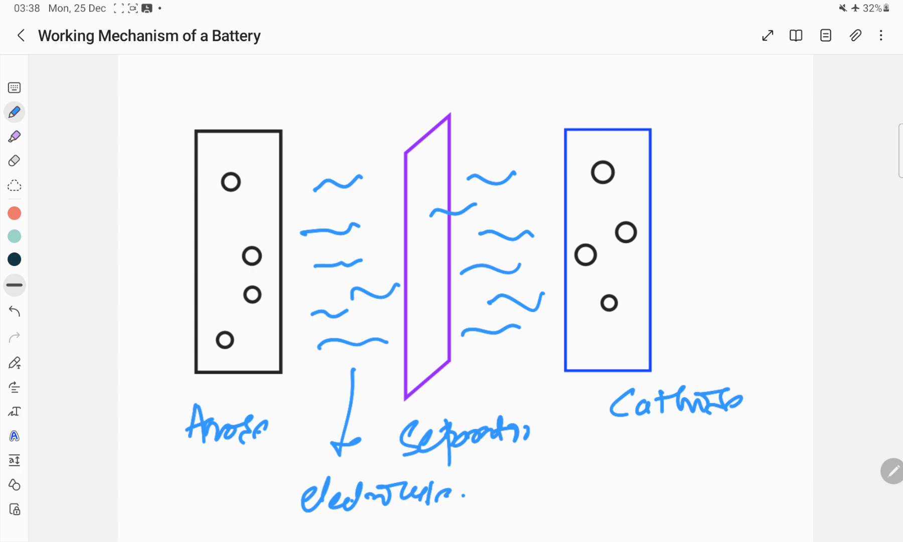
left_click_drag(148, 409, 186, 334)
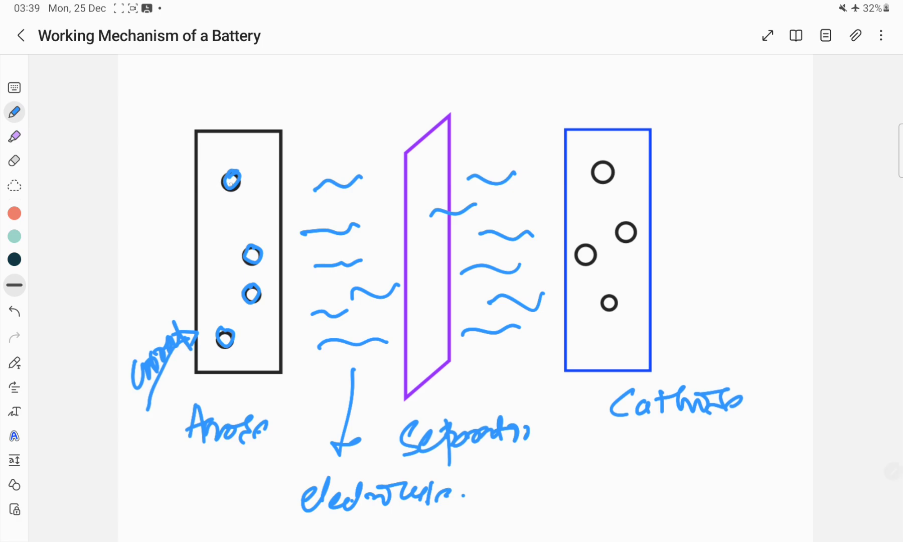
Step: Draw arrowed ion paths from the anode particles through the electrolyte and separator into the cathode
left_click_drag(231, 182, 317, 191)
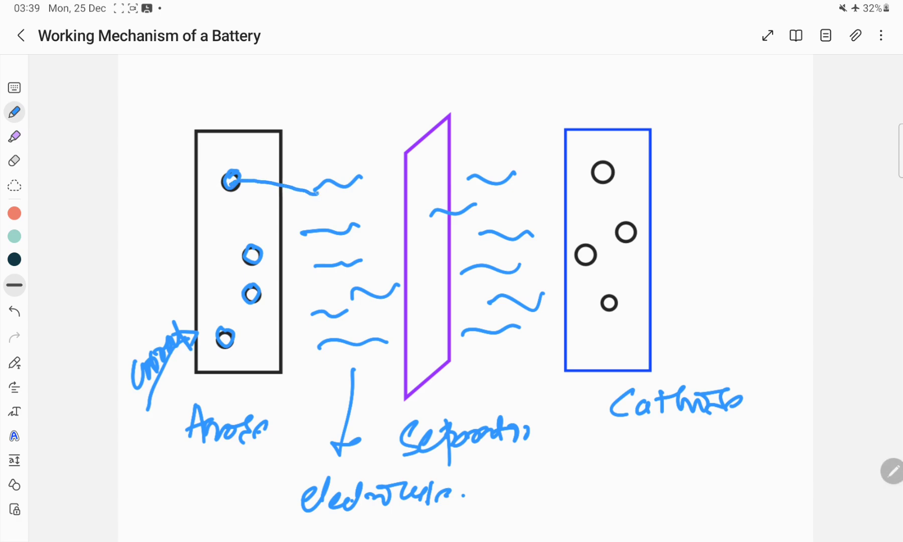
left_click_drag(231, 182, 317, 190)
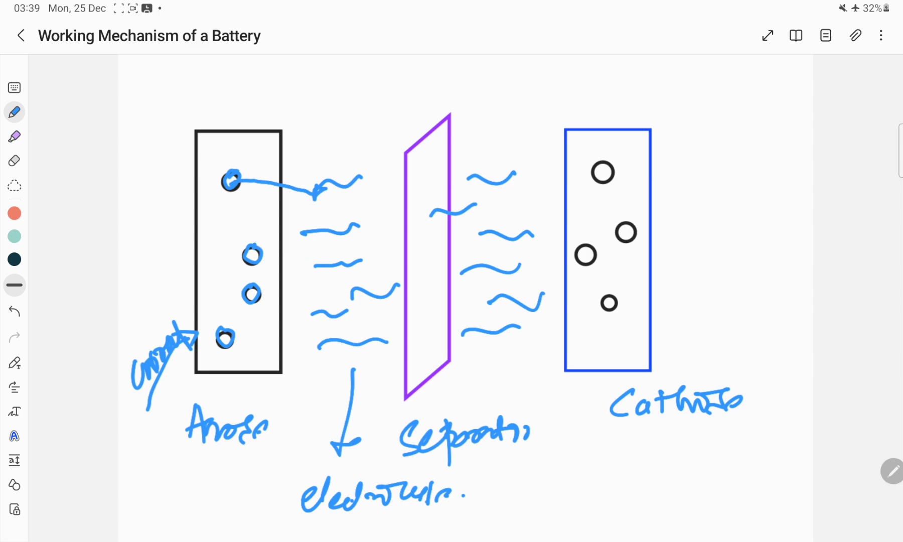
left_click_drag(331, 262, 346, 253)
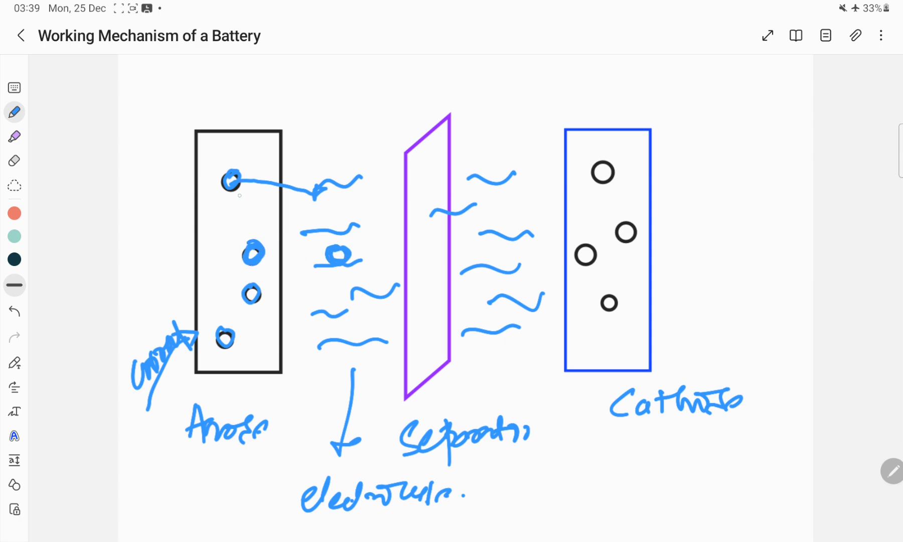
left_click(317, 204)
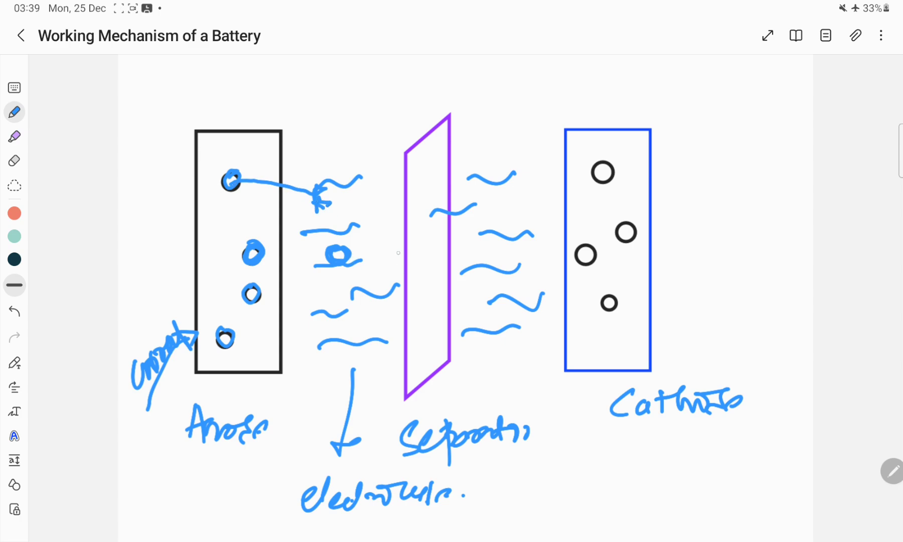
left_click_drag(354, 253, 431, 244)
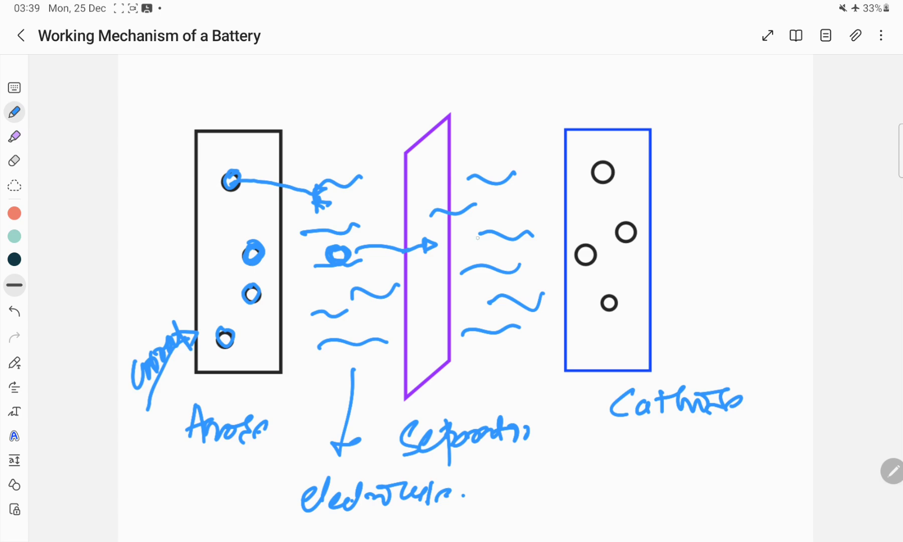
left_click_drag(435, 244, 568, 222)
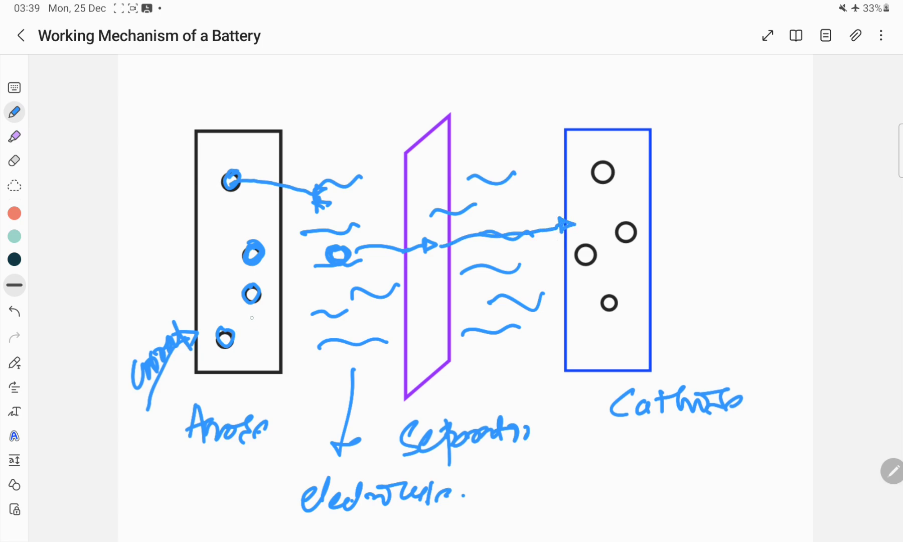
left_click_drag(249, 323, 415, 287)
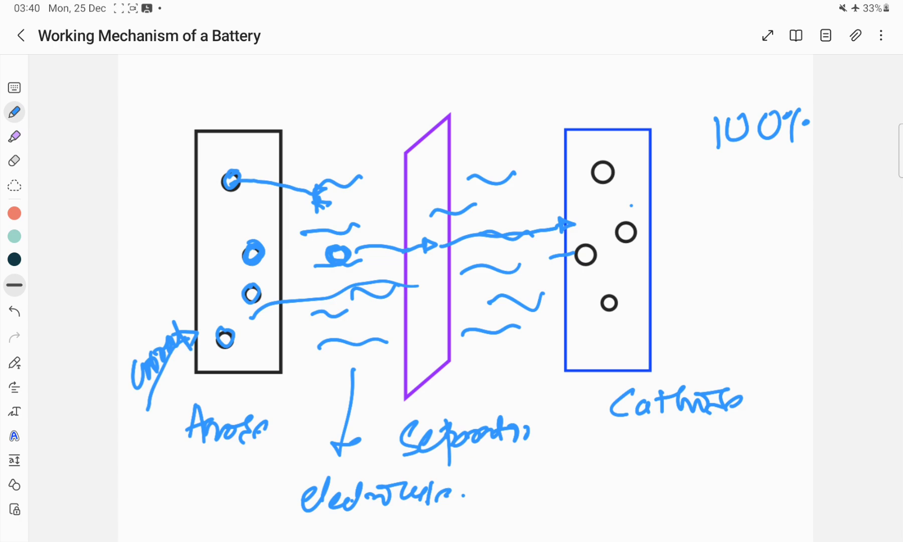
Step: Draw return ion arrows from the cathode side back toward the anode
left_click_drag(472, 276, 599, 222)
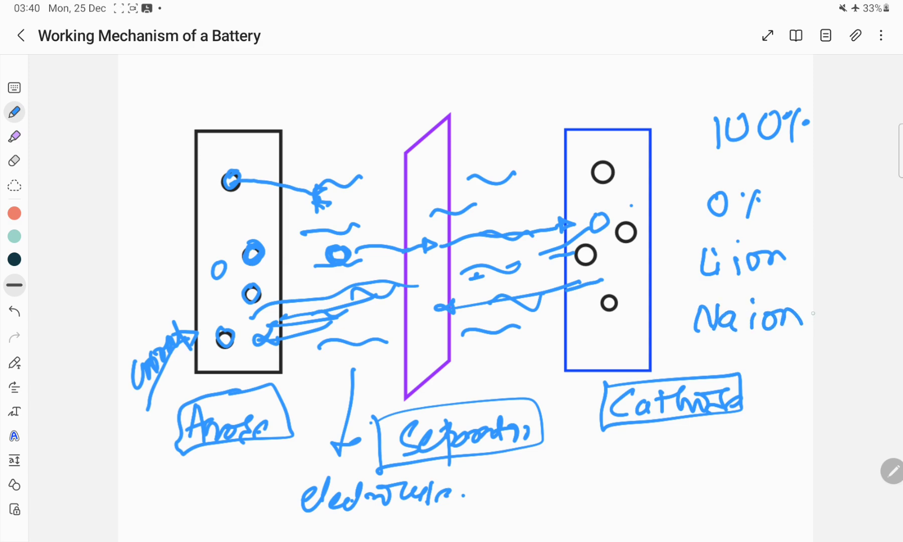
Step: Box the Li ion and Na ion notes and write a 'Metal S…' note listing Na, K, Mg
left_click_drag(700, 242, 798, 280)
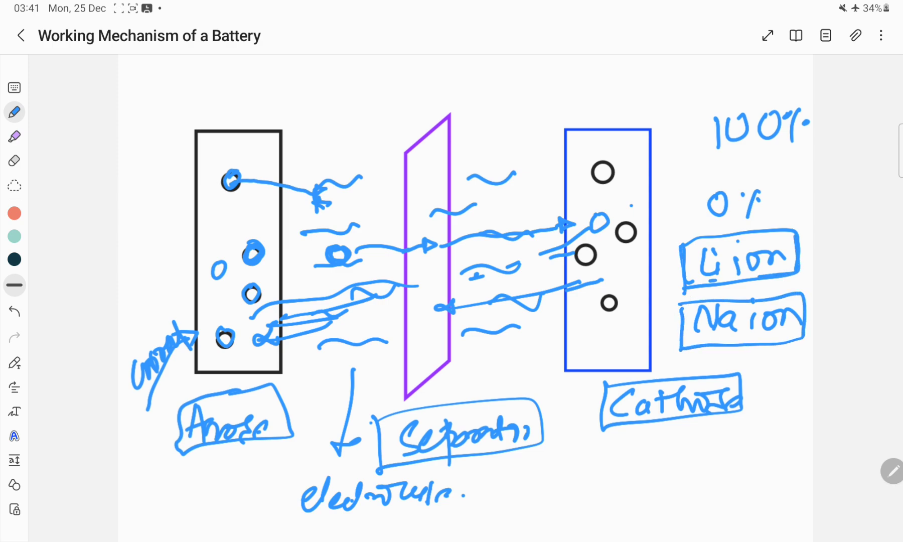
type("m")
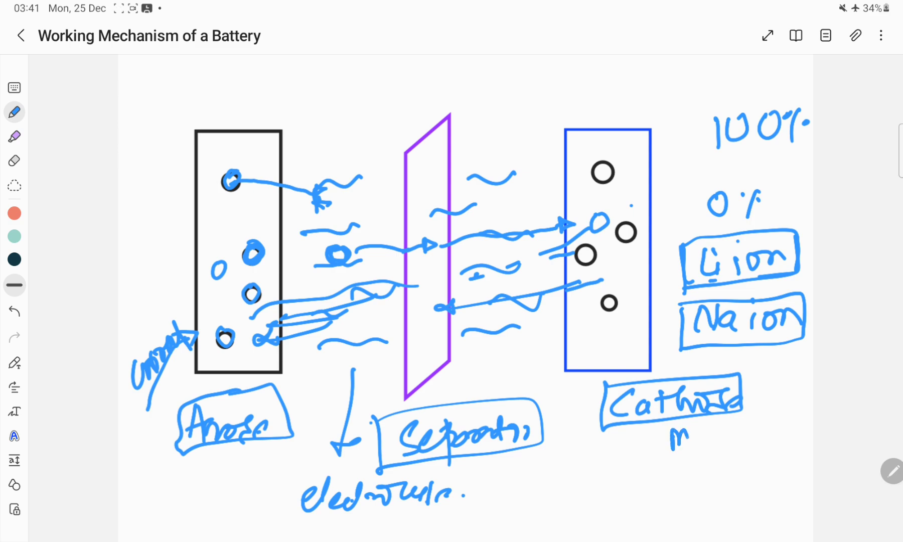
type("Metal Sulf")
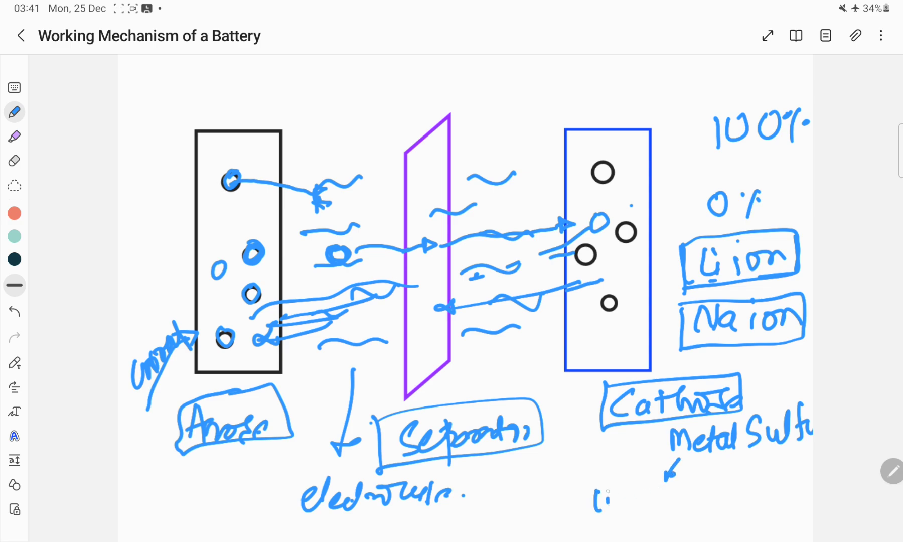
type("Na K")
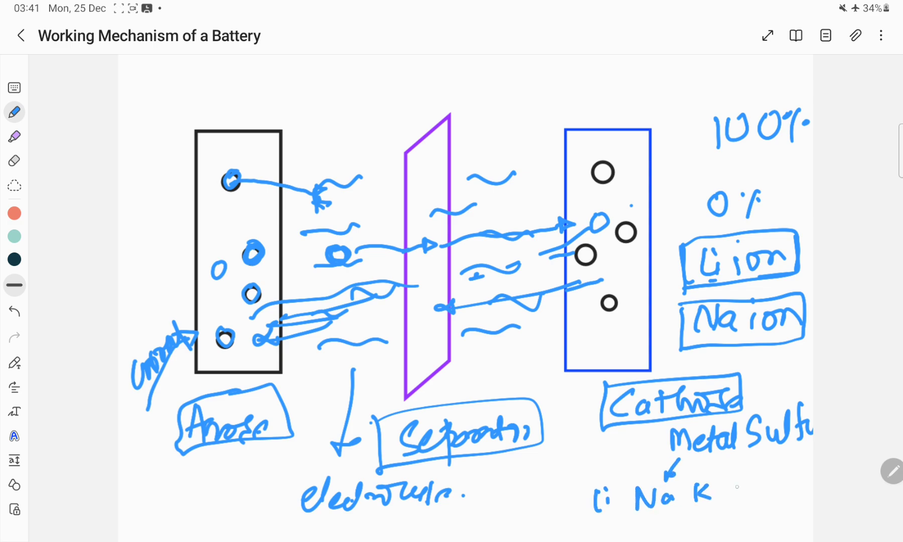
type("Mg.")
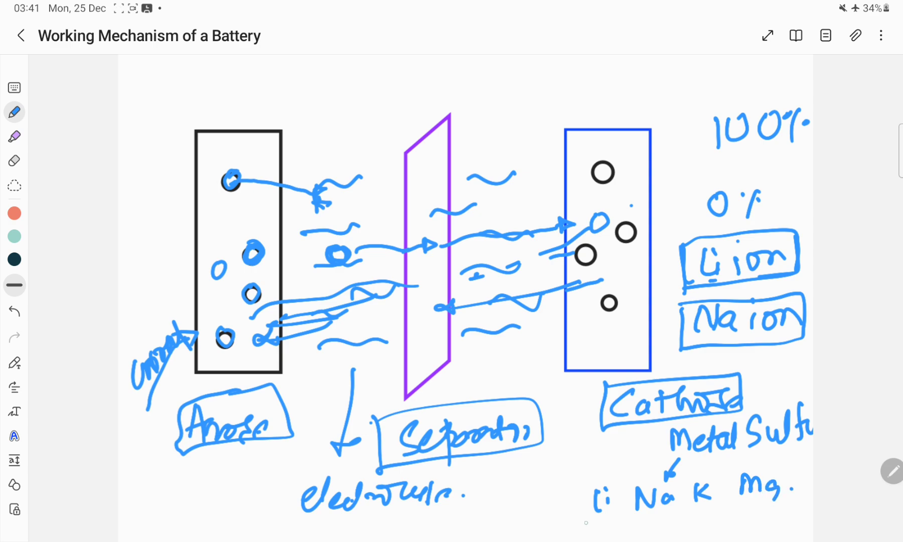